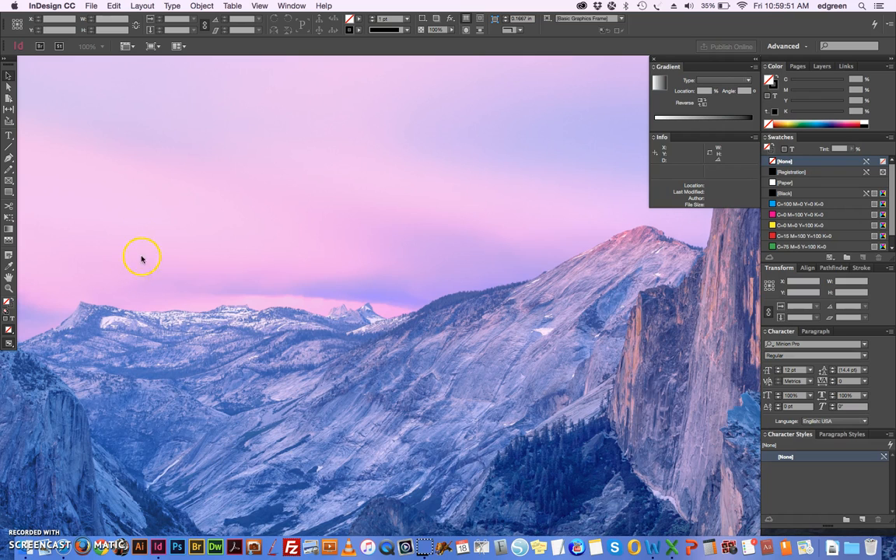
Create a letter-size 8.5 by 11 inch document with default half-inch margins
{"action": "left_click", "coordinate": [91, 6]}
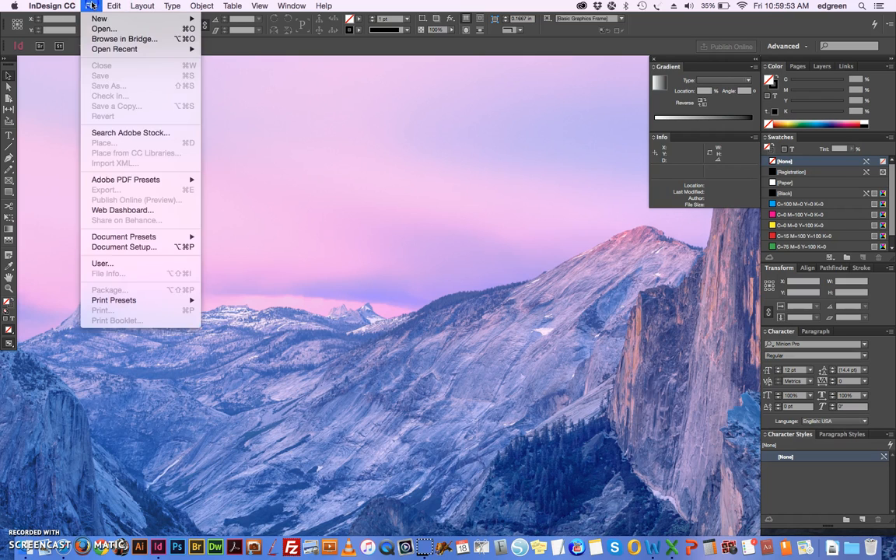
{"action": "mouse_move", "coordinate": [99, 18]}
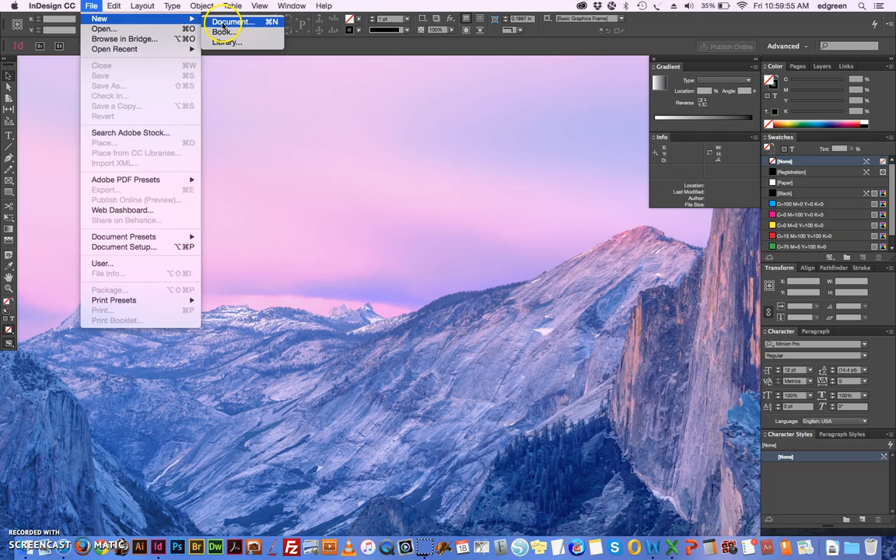
{"action": "left_click", "coordinate": [231, 22]}
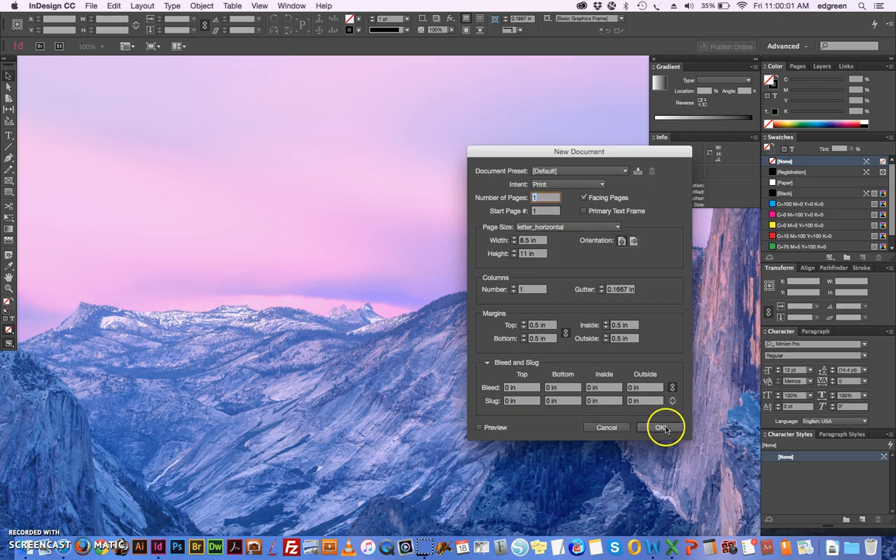
{"action": "left_click", "coordinate": [660, 427]}
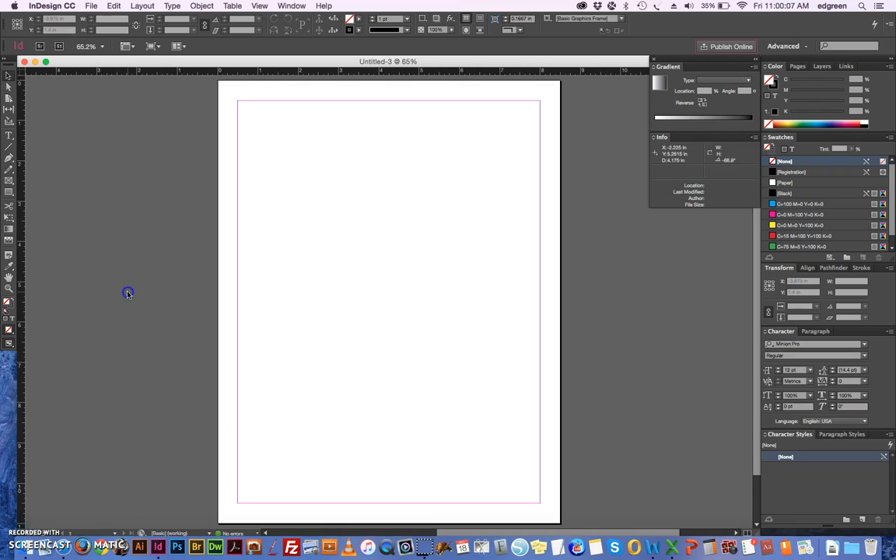
{"action": "mouse_move", "coordinate": [8, 192]}
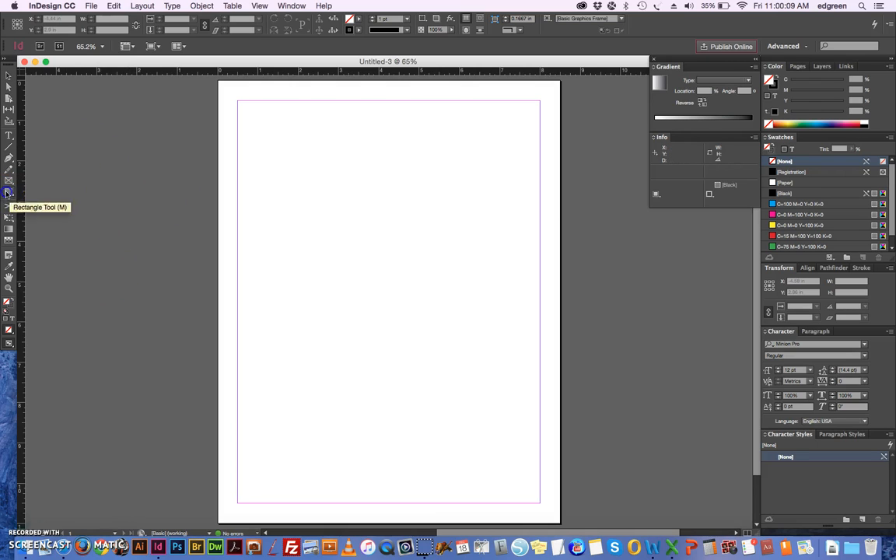
Draw a black-filled rectangle, move it around the page, and park it on the pasteboard
{"action": "left_click_drag", "start_coordinate": [74, 188], "coordinate": [136, 256]}
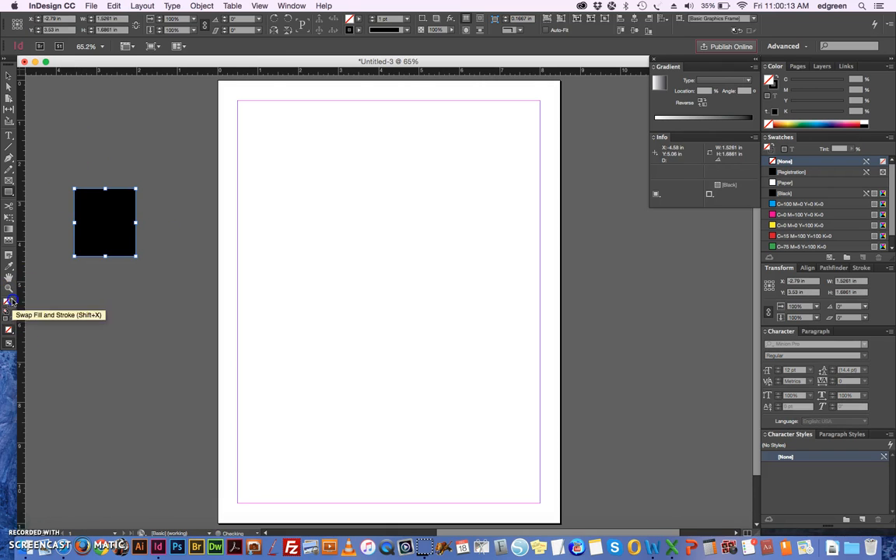
{"action": "left_click", "coordinate": [12, 302]}
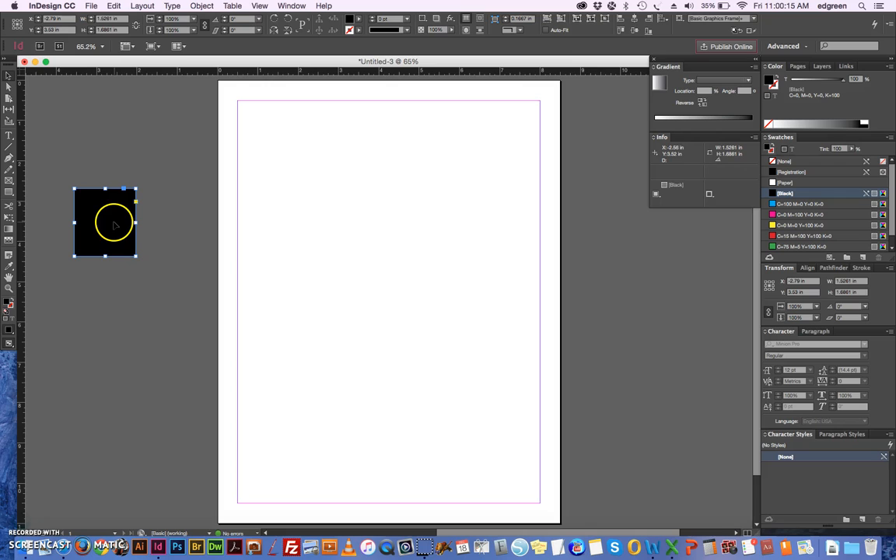
{"action": "left_click_drag", "start_coordinate": [104, 221], "coordinate": [305, 216]}
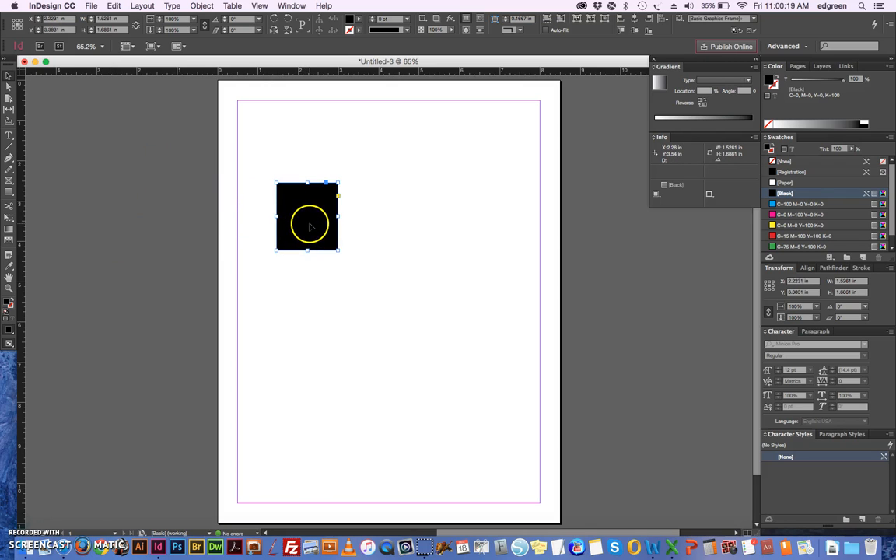
{"action": "left_click_drag", "start_coordinate": [307, 215], "coordinate": [166, 212]}
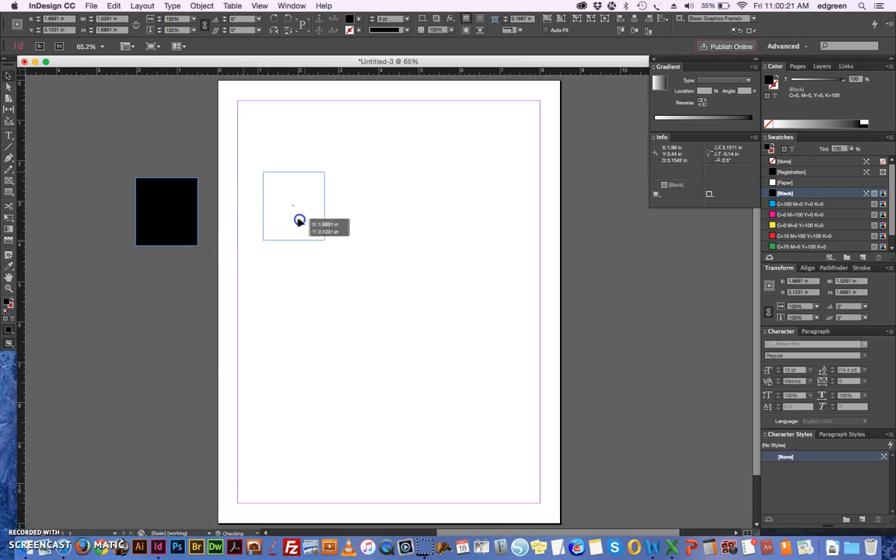
{"action": "left_click_drag", "start_coordinate": [166, 211], "coordinate": [299, 204]}
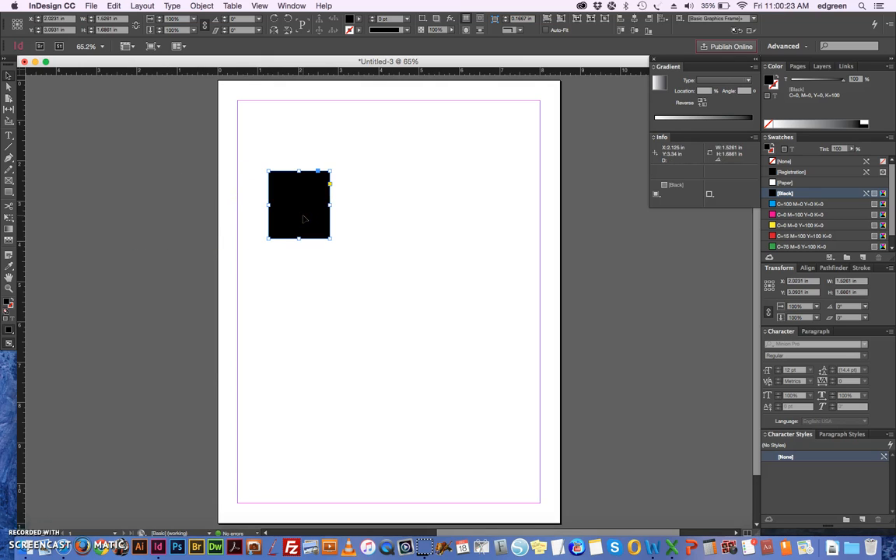
{"action": "left_click_drag", "start_coordinate": [299, 204], "coordinate": [145, 165]}
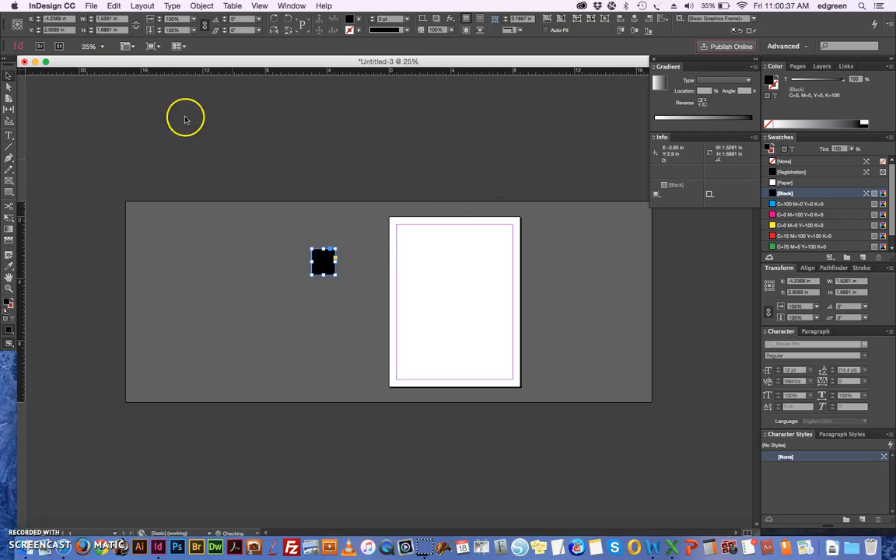
Set top, bottom, inside and outside bleed to 2 in via Document Setup
{"action": "left_click", "coordinate": [91, 5]}
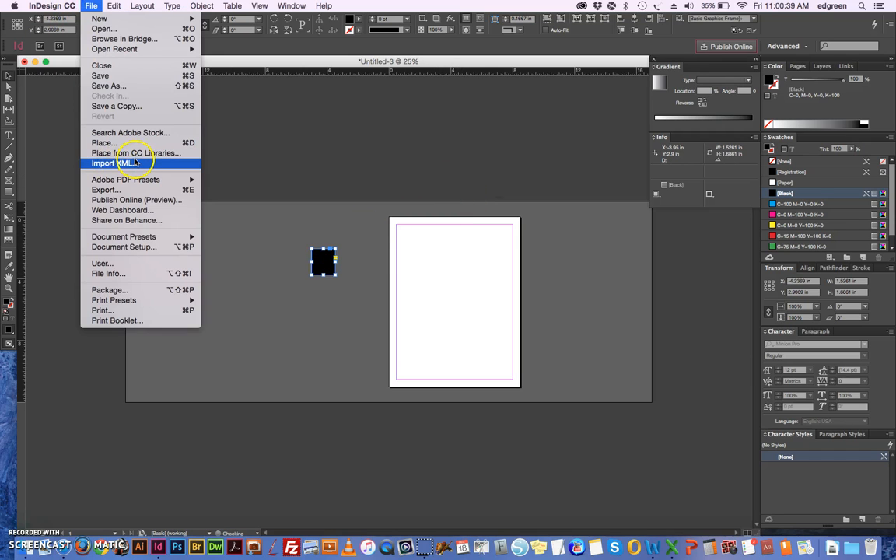
{"action": "left_click", "coordinate": [124, 247]}
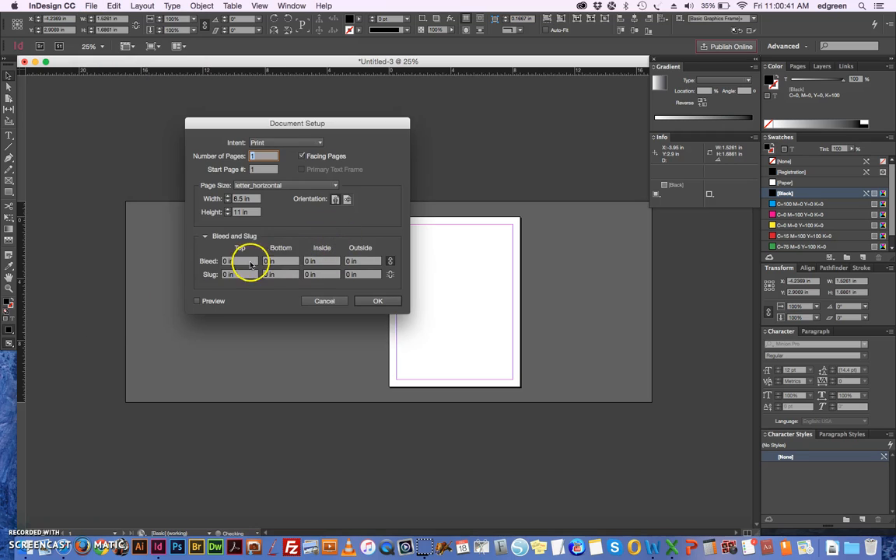
{"action": "left_click", "coordinate": [239, 261]}
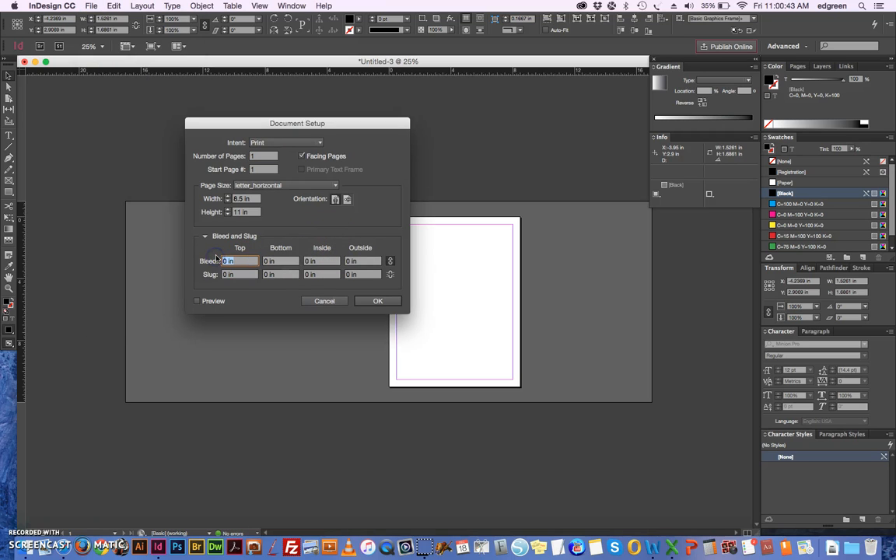
{"action": "mouse_move", "coordinate": [239, 260]}
{"action": "type", "text": "2"}
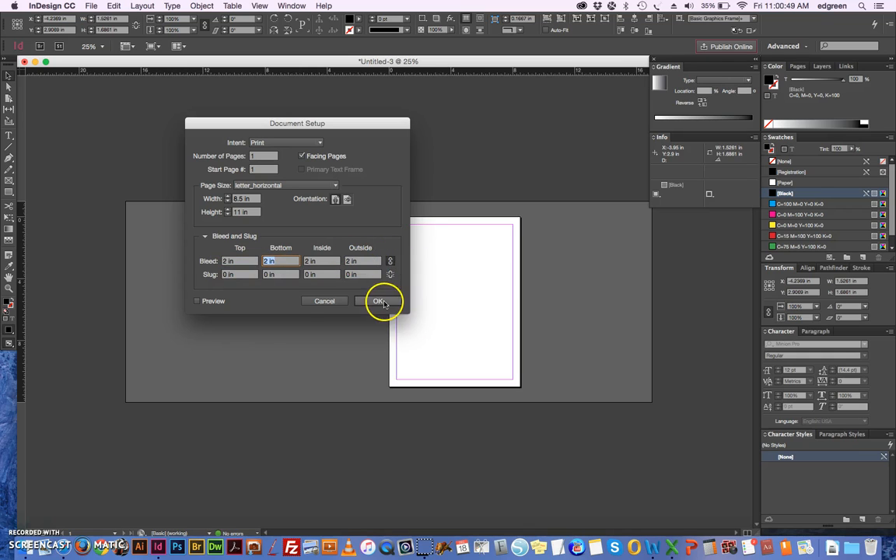
{"action": "left_click", "coordinate": [379, 301]}
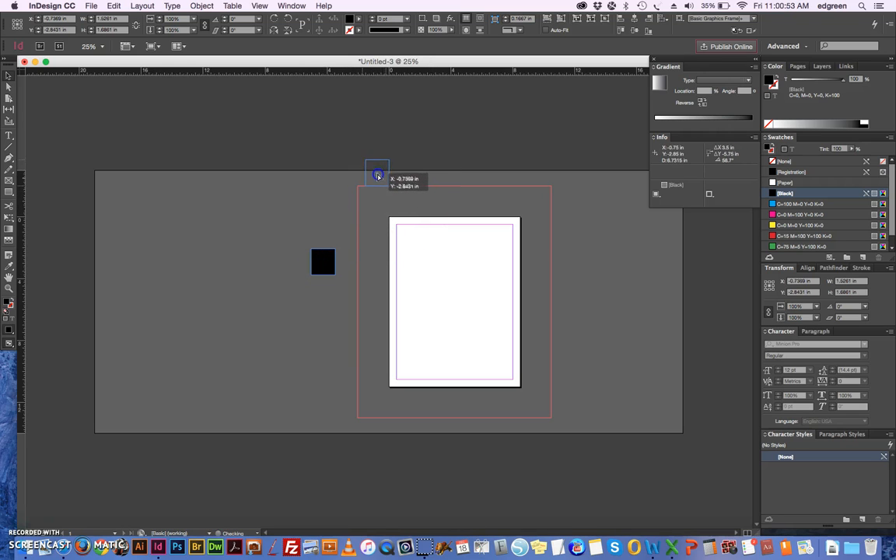
Drag the black rectangle into the top bleed and back onto the pasteboard
{"action": "left_click_drag", "start_coordinate": [378, 173], "coordinate": [397, 208]}
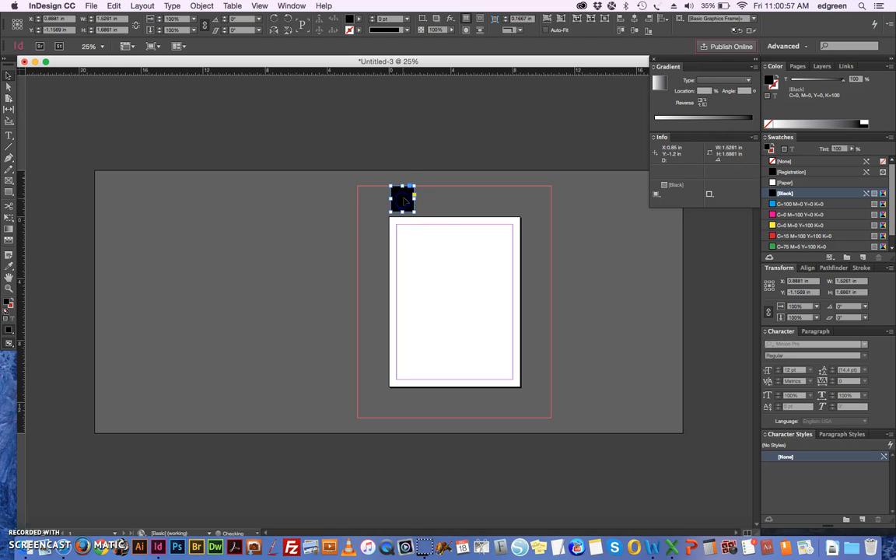
{"action": "left_click_drag", "start_coordinate": [403, 200], "coordinate": [288, 206]}
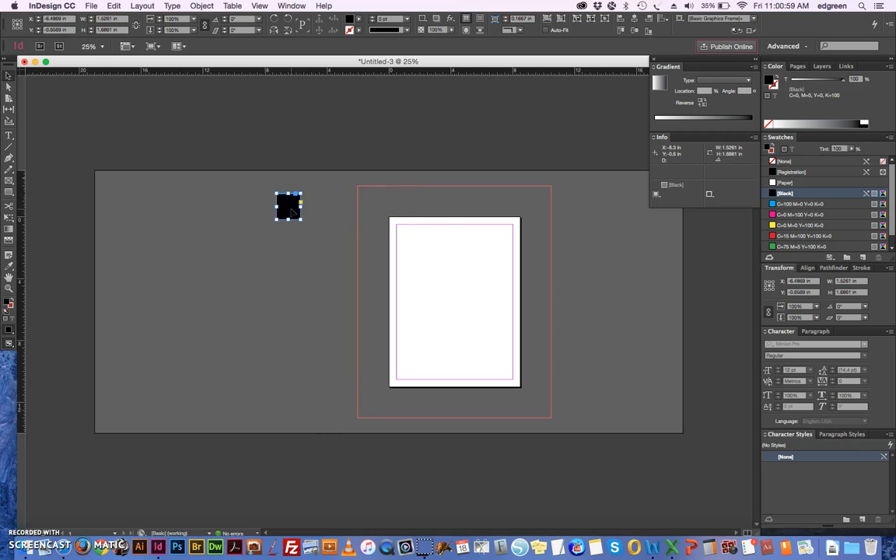
{"action": "left_click_drag", "start_coordinate": [289, 206], "coordinate": [292, 258]}
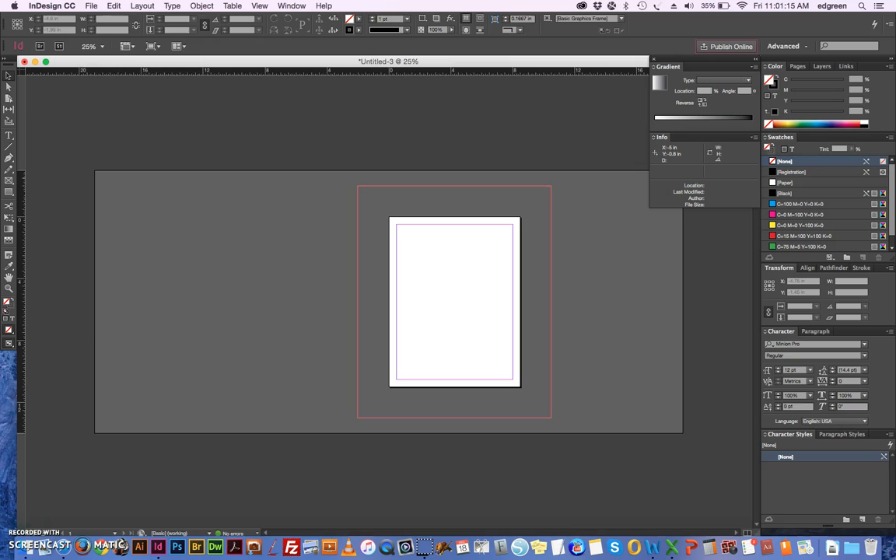
Set Document Setup to 5 facing pages with 2 in bleed, then scroll to the spreads
{"action": "left_click", "coordinate": [91, 6]}
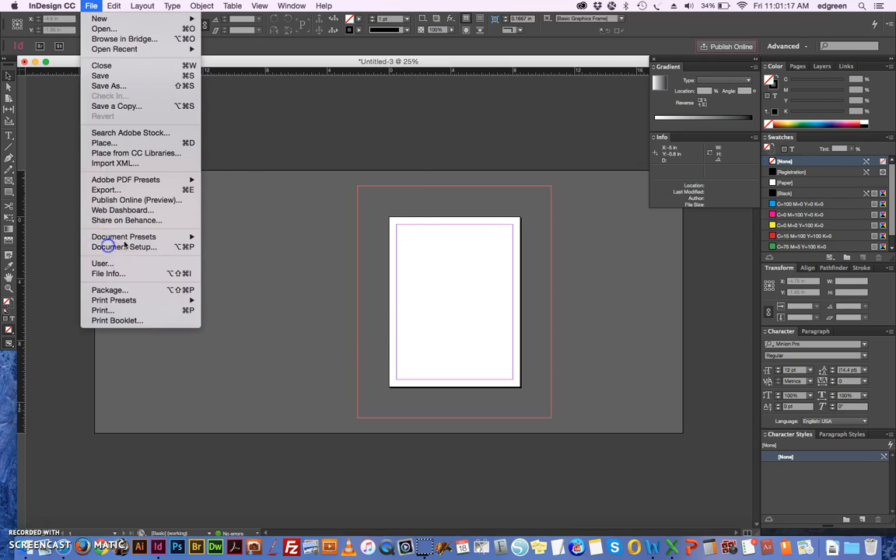
{"action": "left_click", "coordinate": [123, 247]}
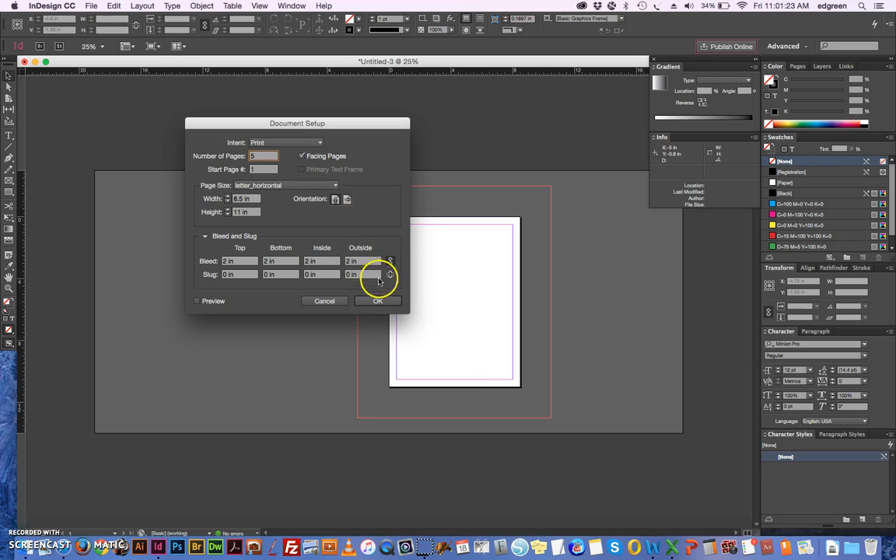
{"action": "left_click", "coordinate": [378, 301]}
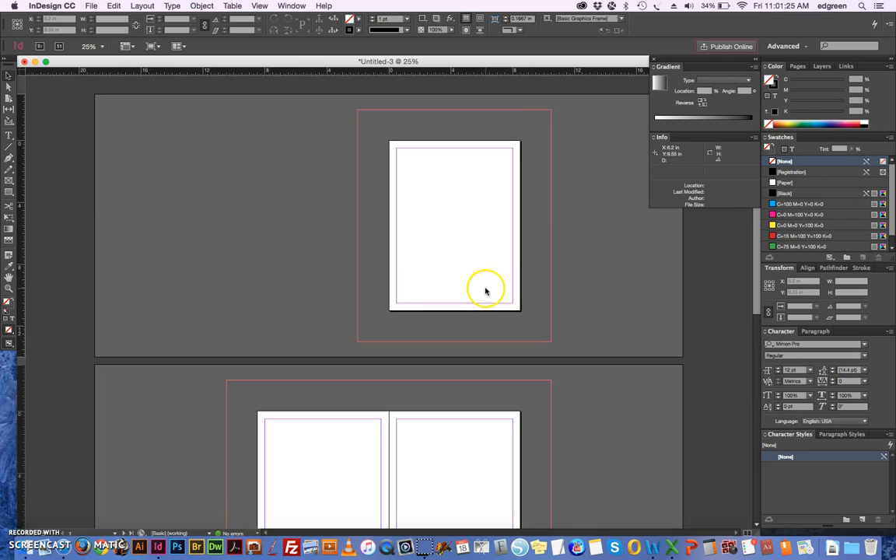
{"action": "scroll", "scroll_direction": "down", "scroll_amount": 3}
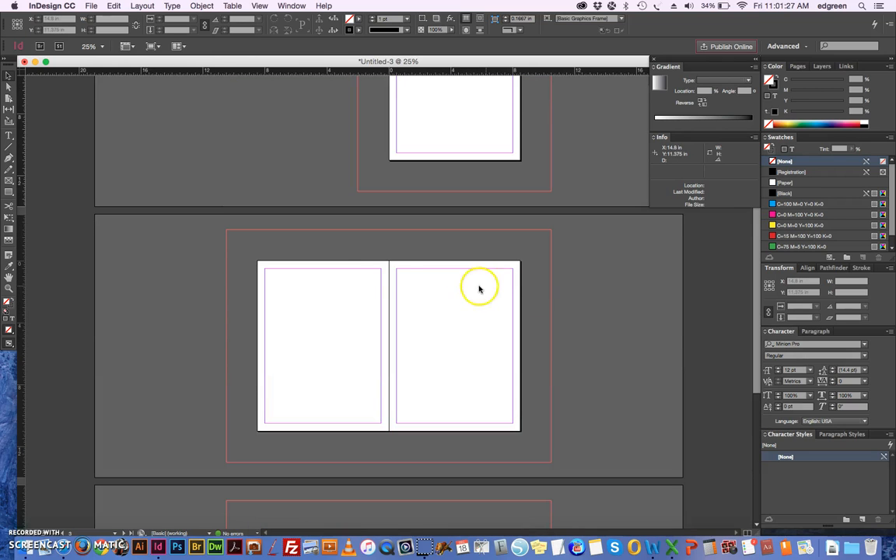
{"action": "mouse_move", "coordinate": [394, 255]}
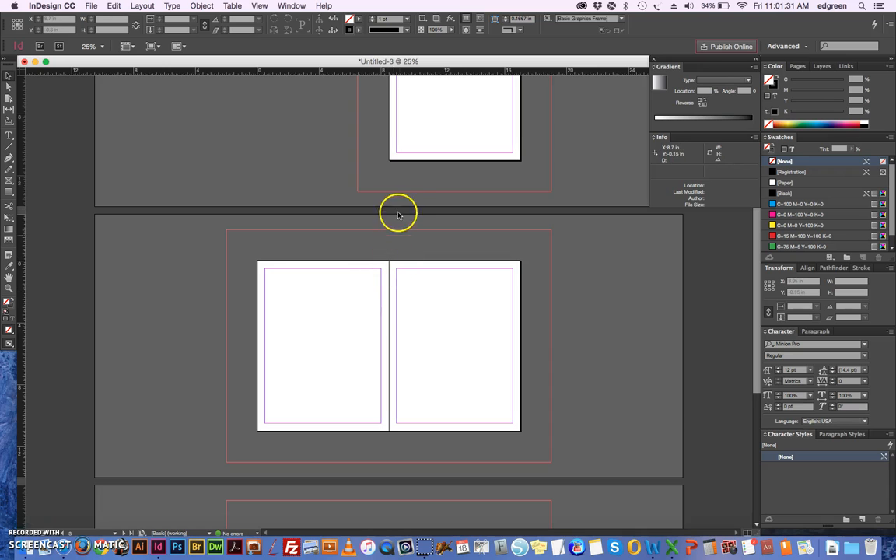
{"action": "mouse_move", "coordinate": [387, 265]}
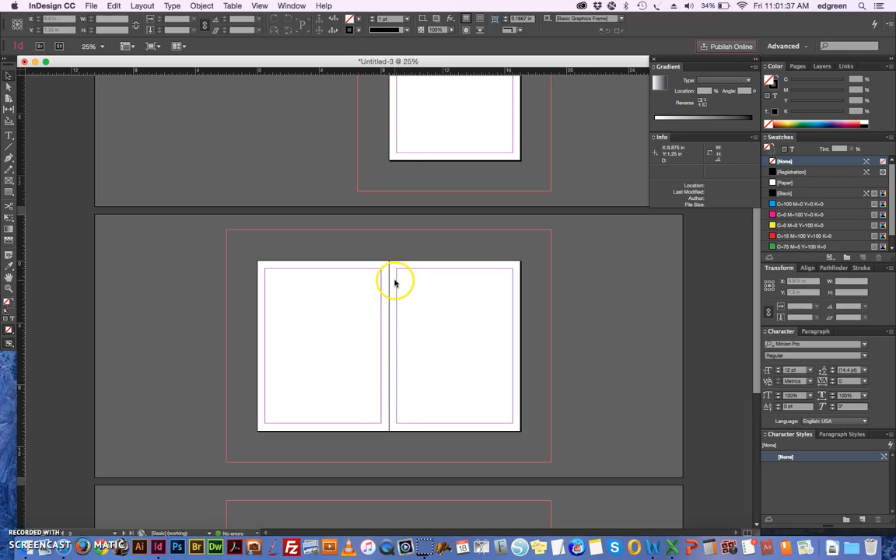
{"action": "mouse_move", "coordinate": [437, 271]}
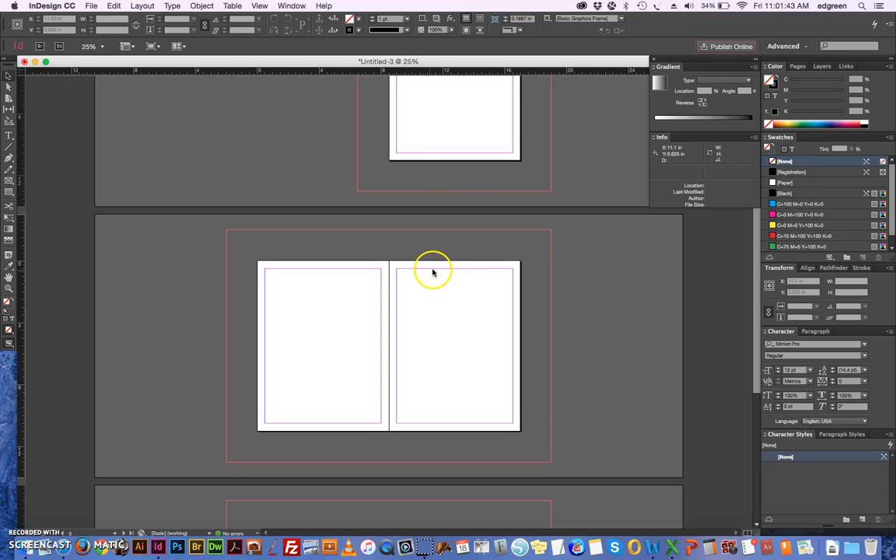
Set Margins and Columns to 3 columns with a 0.5 in gutter
{"action": "left_click", "coordinate": [142, 5]}
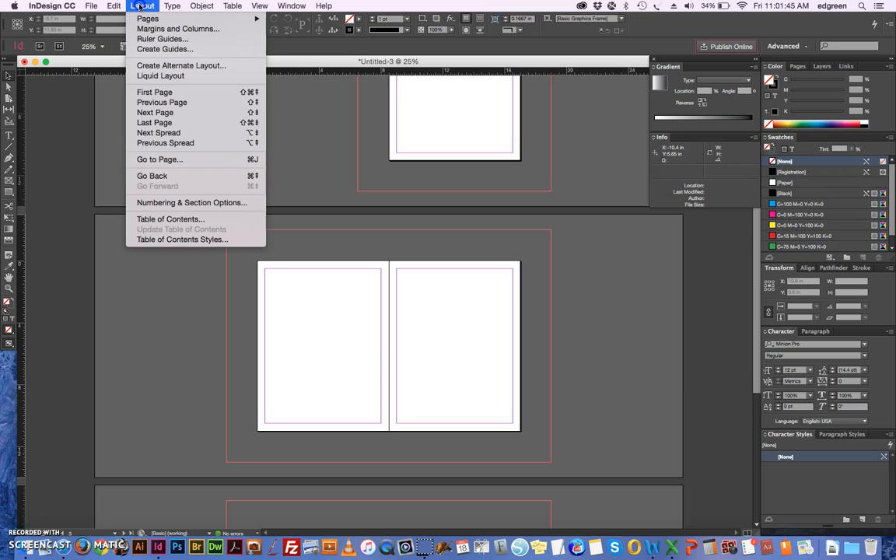
{"action": "left_click", "coordinate": [177, 29]}
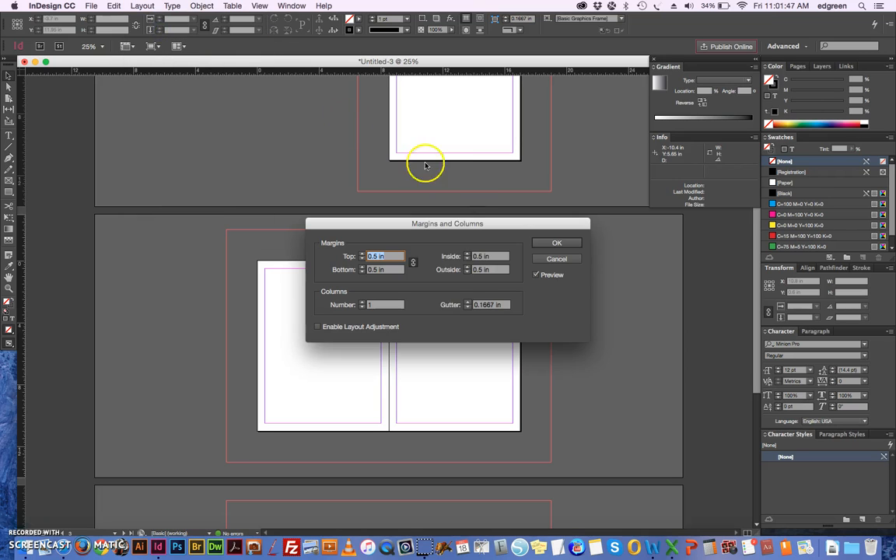
{"action": "left_click", "coordinate": [361, 301]}
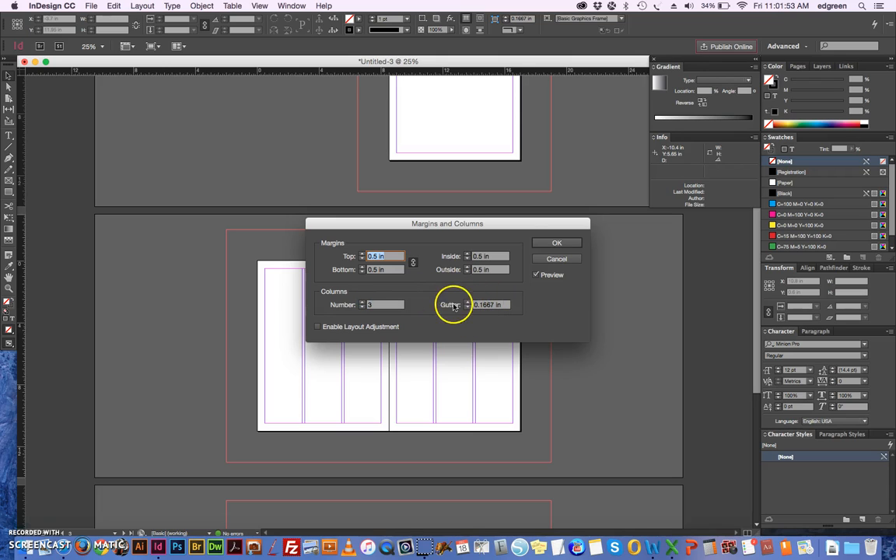
{"action": "left_click", "coordinate": [468, 302]}
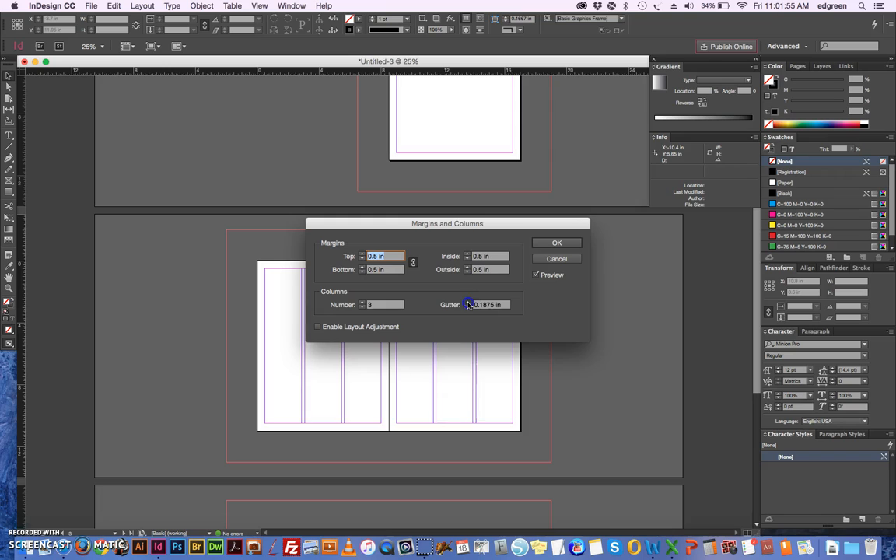
{"action": "type", "text": "0.5 in"}
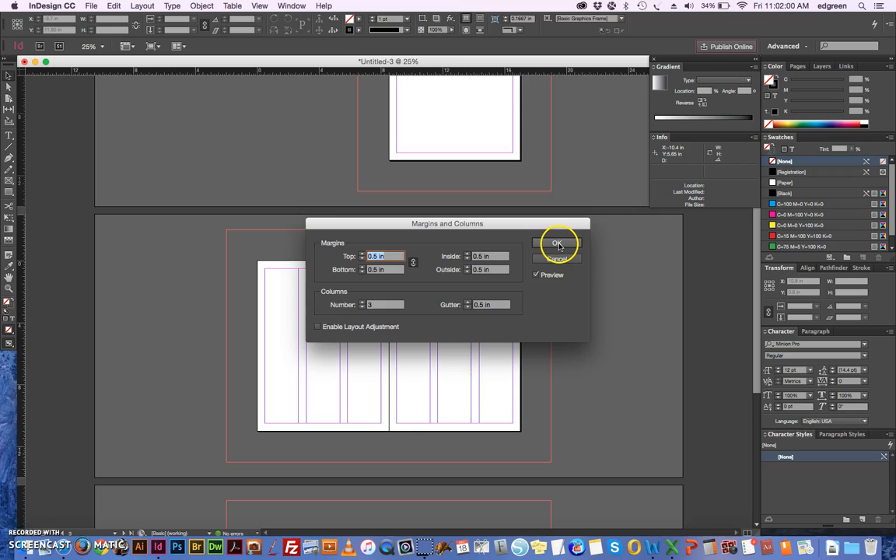
{"action": "left_click", "coordinate": [557, 243]}
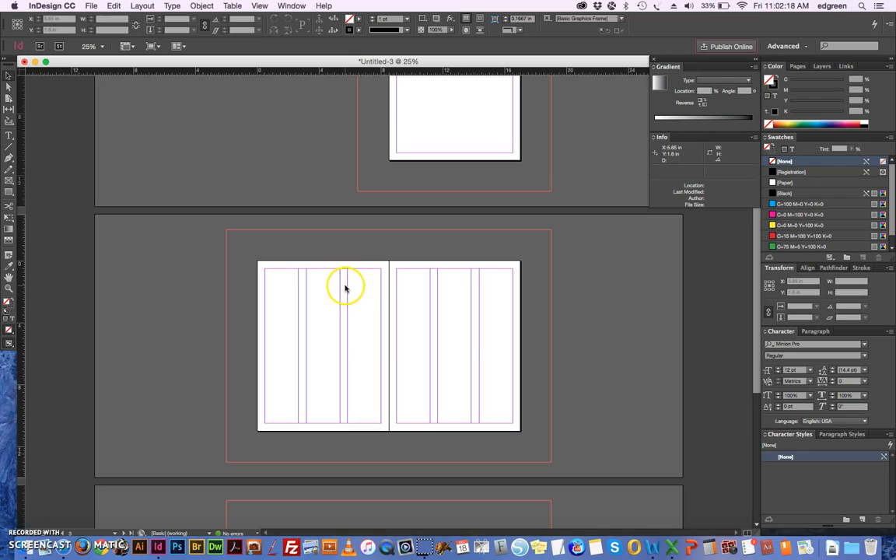
{"action": "mouse_move", "coordinate": [389, 278]}
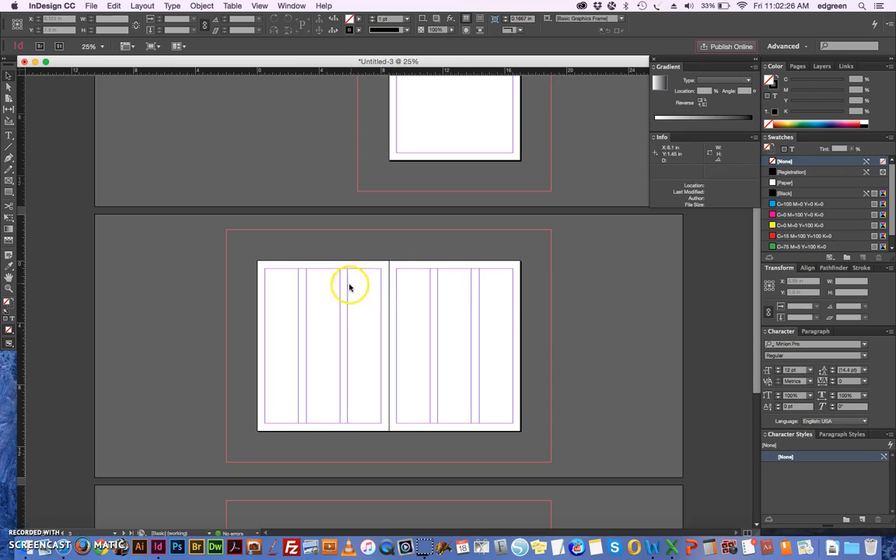
{"action": "mouse_move", "coordinate": [438, 290]}
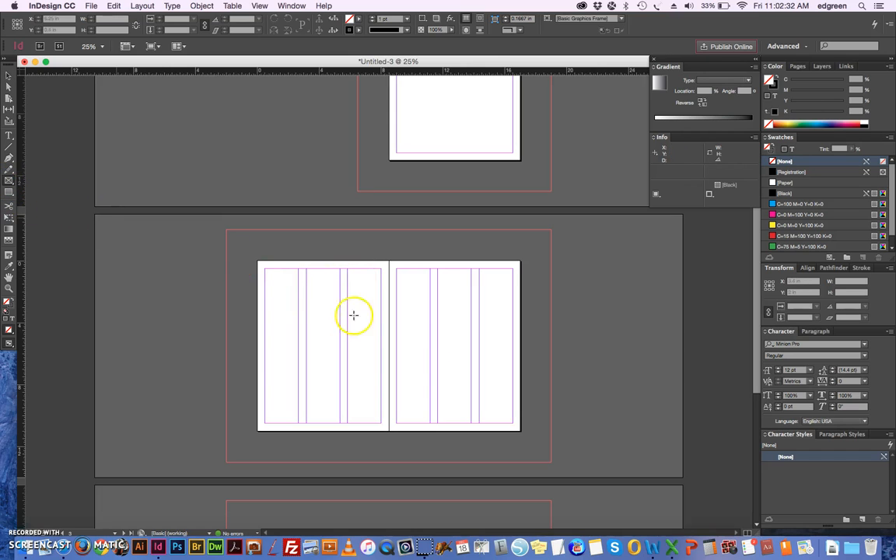
Draw a rectangle across the spine of the two-page spread
{"action": "left_click_drag", "start_coordinate": [365, 300], "coordinate": [424, 346]}
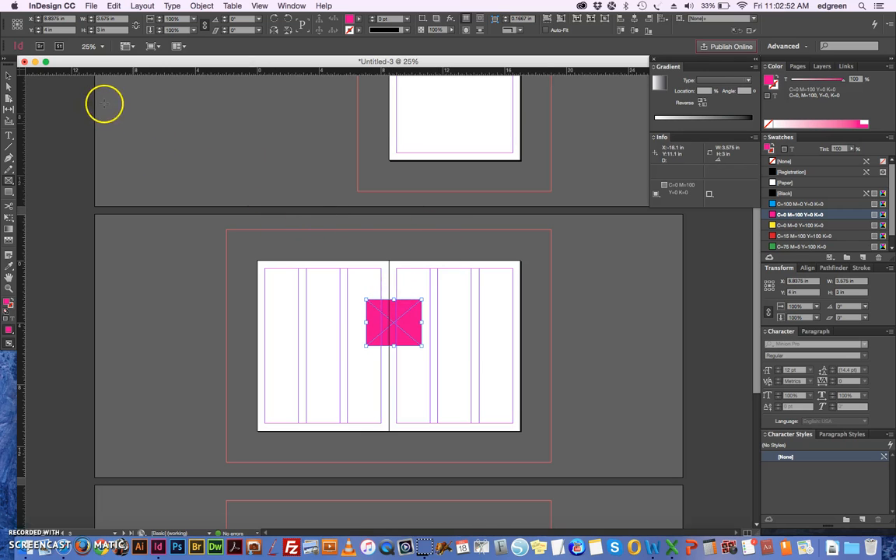
{"action": "mouse_move", "coordinate": [206, 74]}
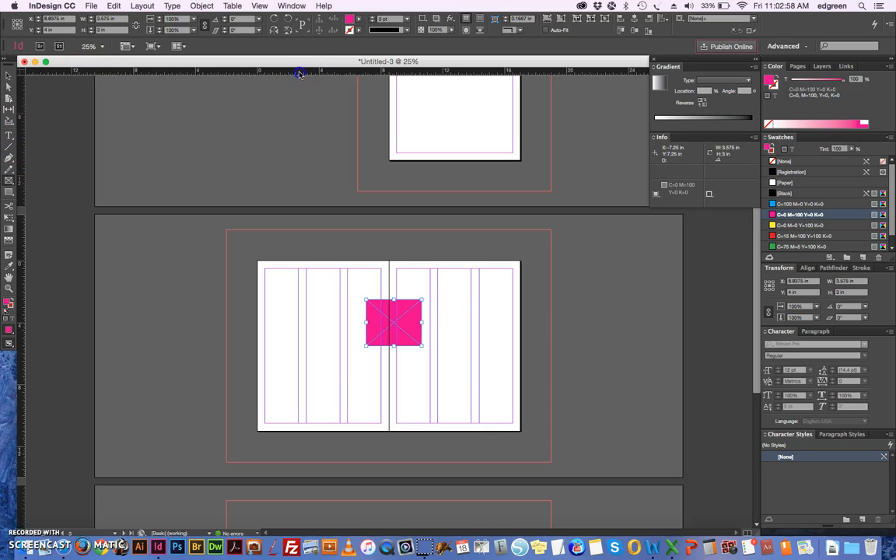
Drag three horizontal ruler guides onto the spread, one at Y -1.25 in
{"action": "left_click_drag", "start_coordinate": [300, 72], "coordinate": [256, 246]}
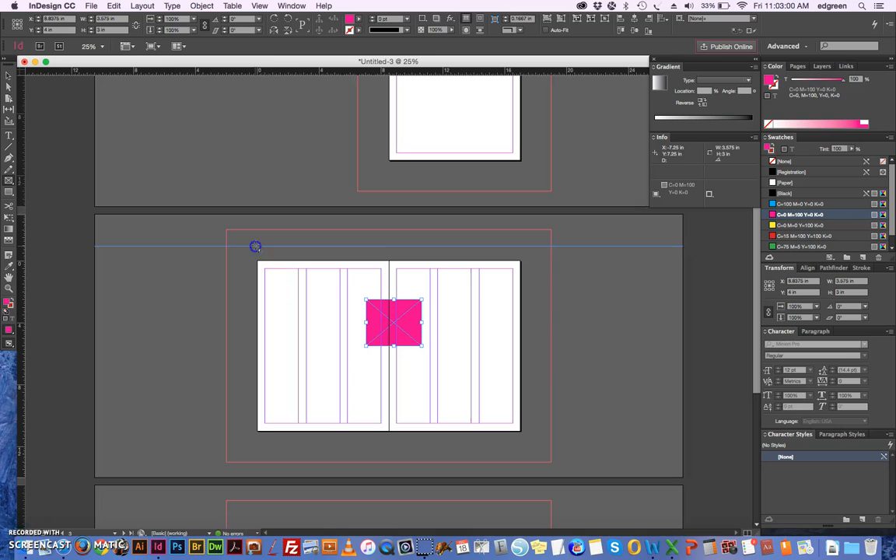
{"action": "left_click_drag", "start_coordinate": [255, 247], "coordinate": [227, 276]}
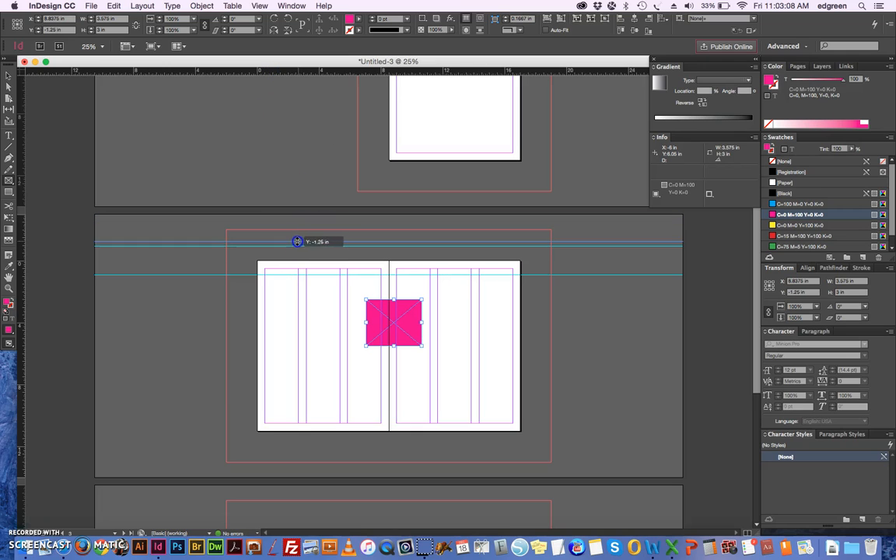
{"action": "left_click_drag", "start_coordinate": [298, 241], "coordinate": [287, 295]}
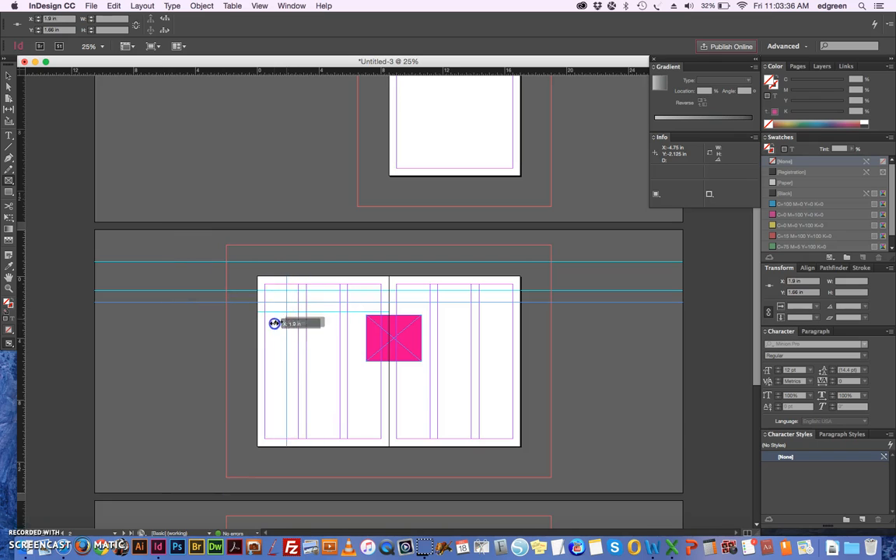
Place vertical guides at about X 1.9 in and X 2.25 in
{"action": "left_click_drag", "start_coordinate": [293, 325], "coordinate": [285, 324]}
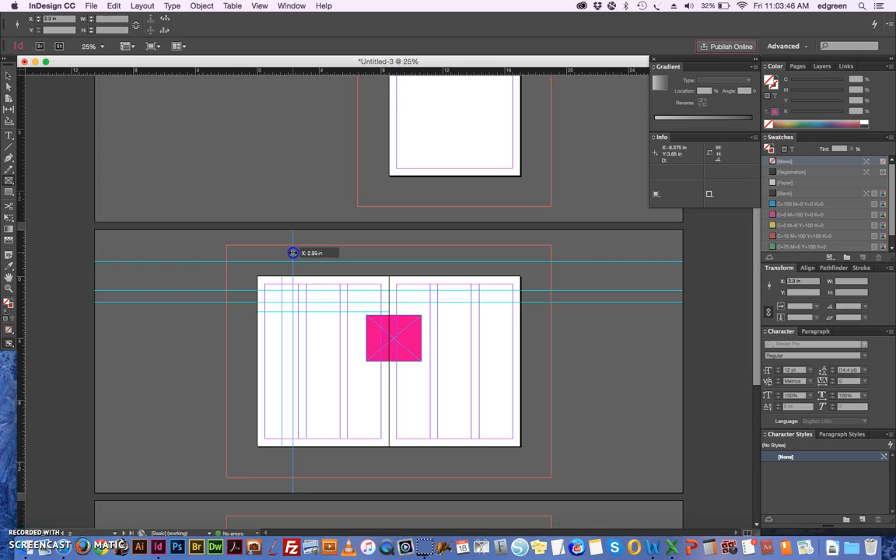
{"action": "left_click_drag", "start_coordinate": [294, 252], "coordinate": [293, 252]}
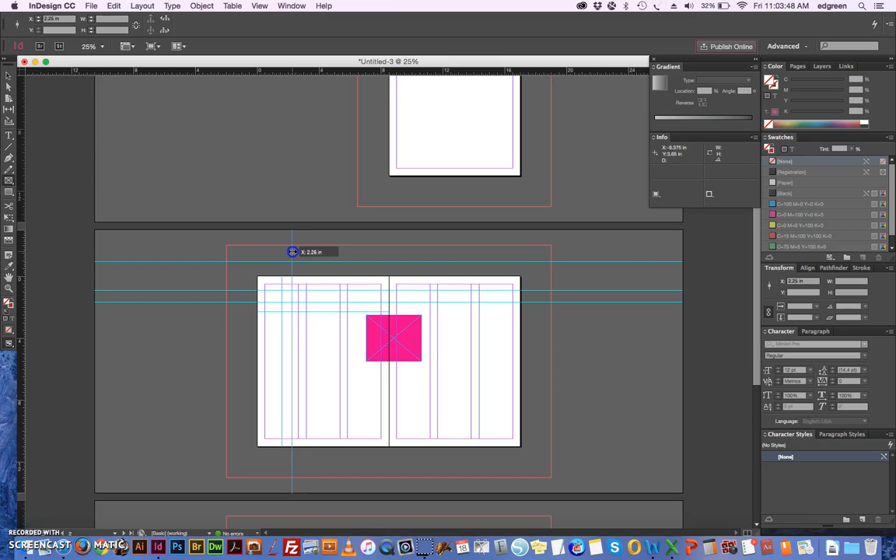